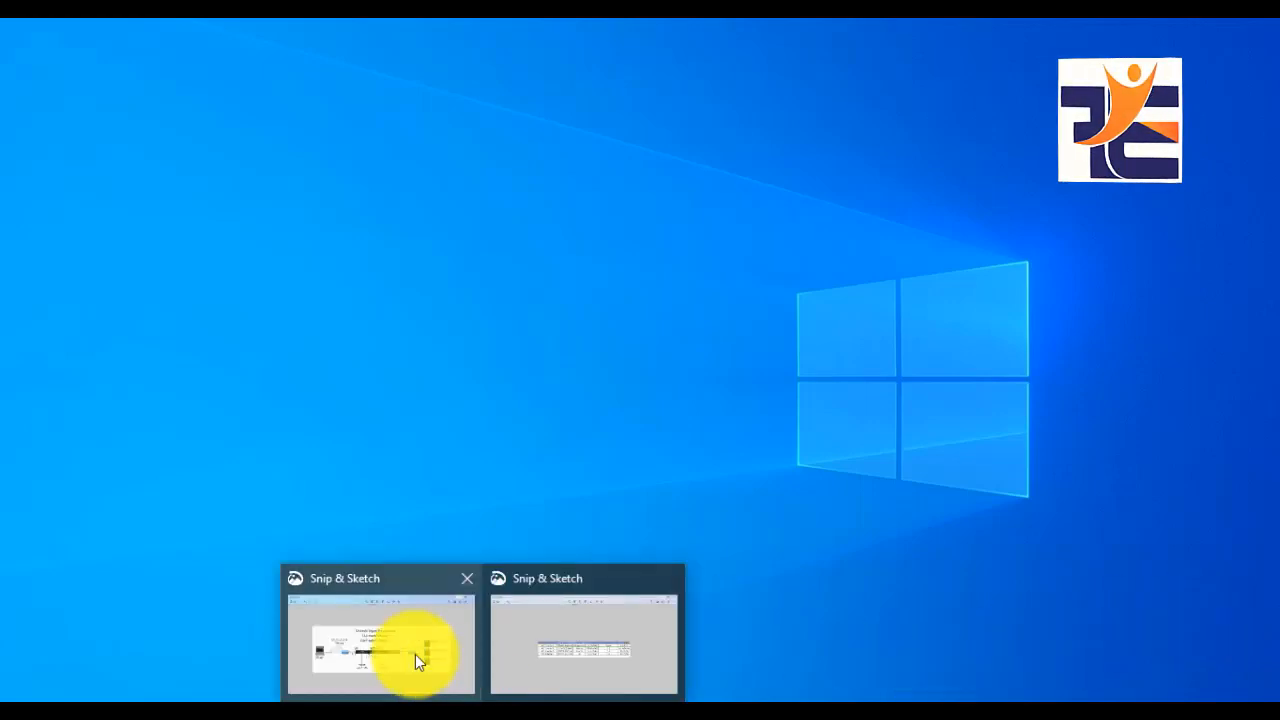
Open the saved network diagram snip, then switch to the BIGIP-Test-1 VM console.
{"action": "left_click", "coordinate": [381, 645]}
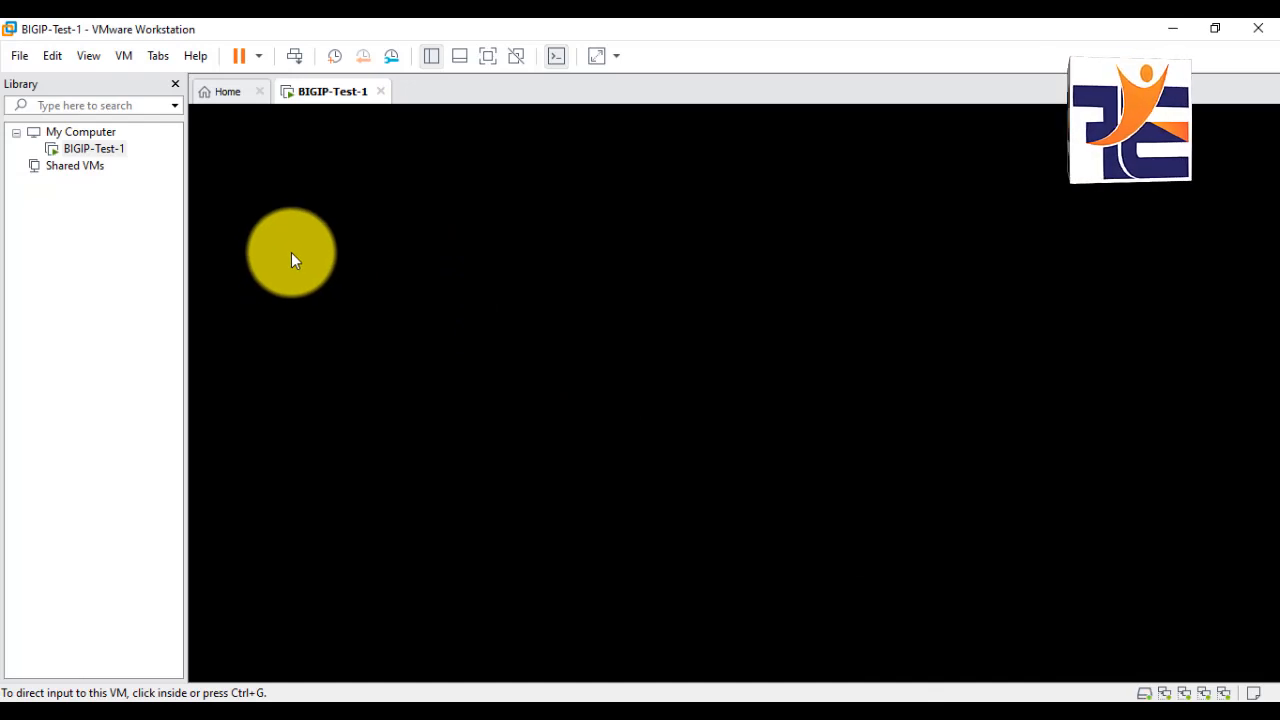
Capture VM input and attempt a root login at the BIG-IP console prompt.
{"action": "left_click", "coordinate": [291, 252]}
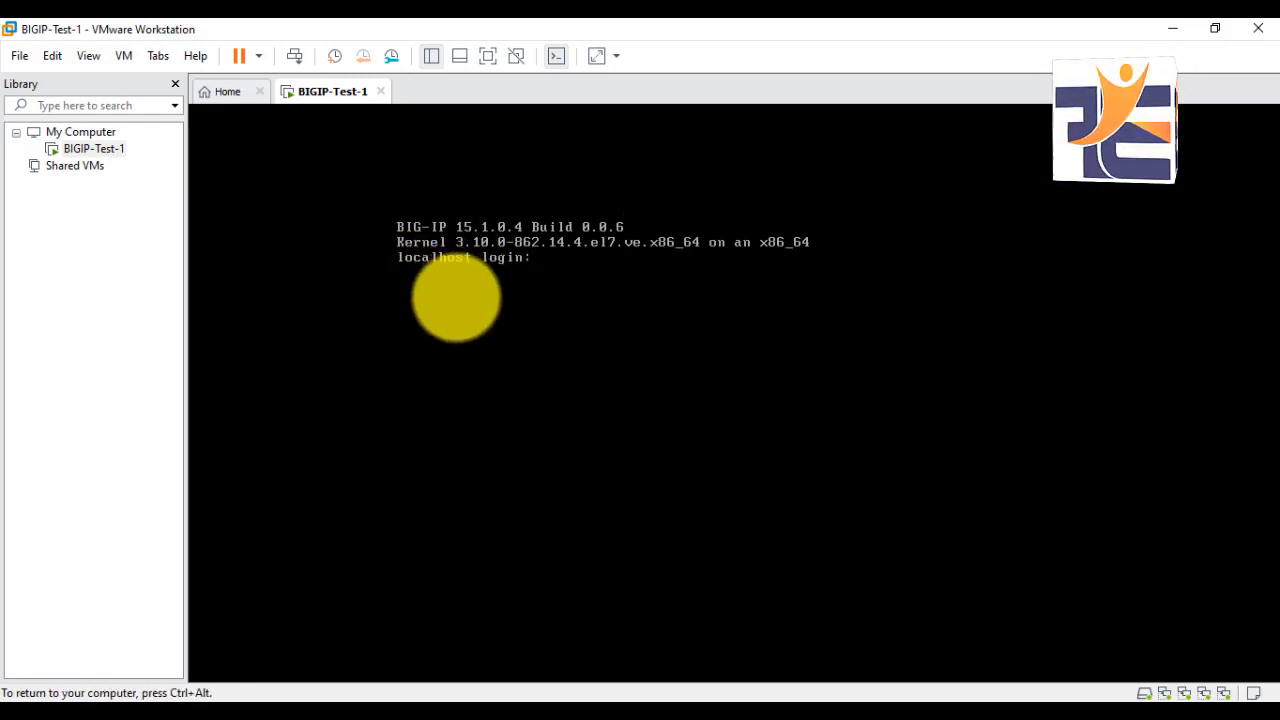
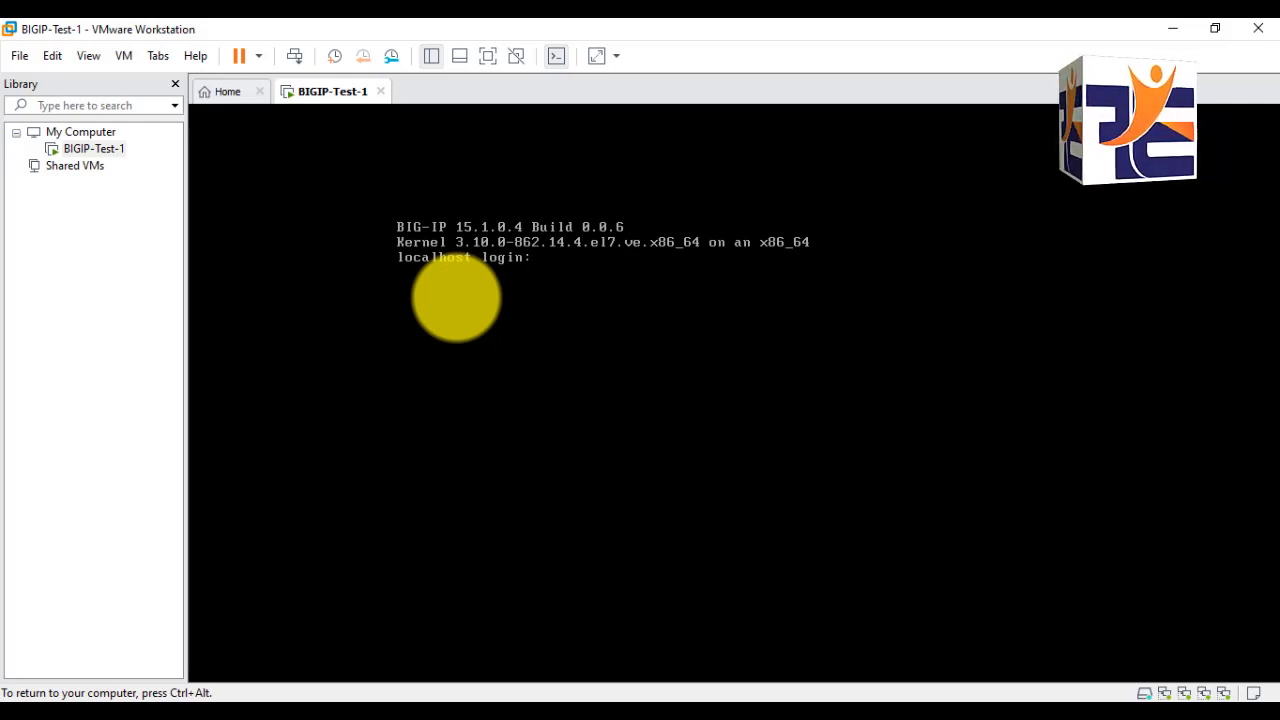
Log in as root, try ipconfig, 'conf t' and eth0, then launch config.
{"action": "type", "text": "root"}
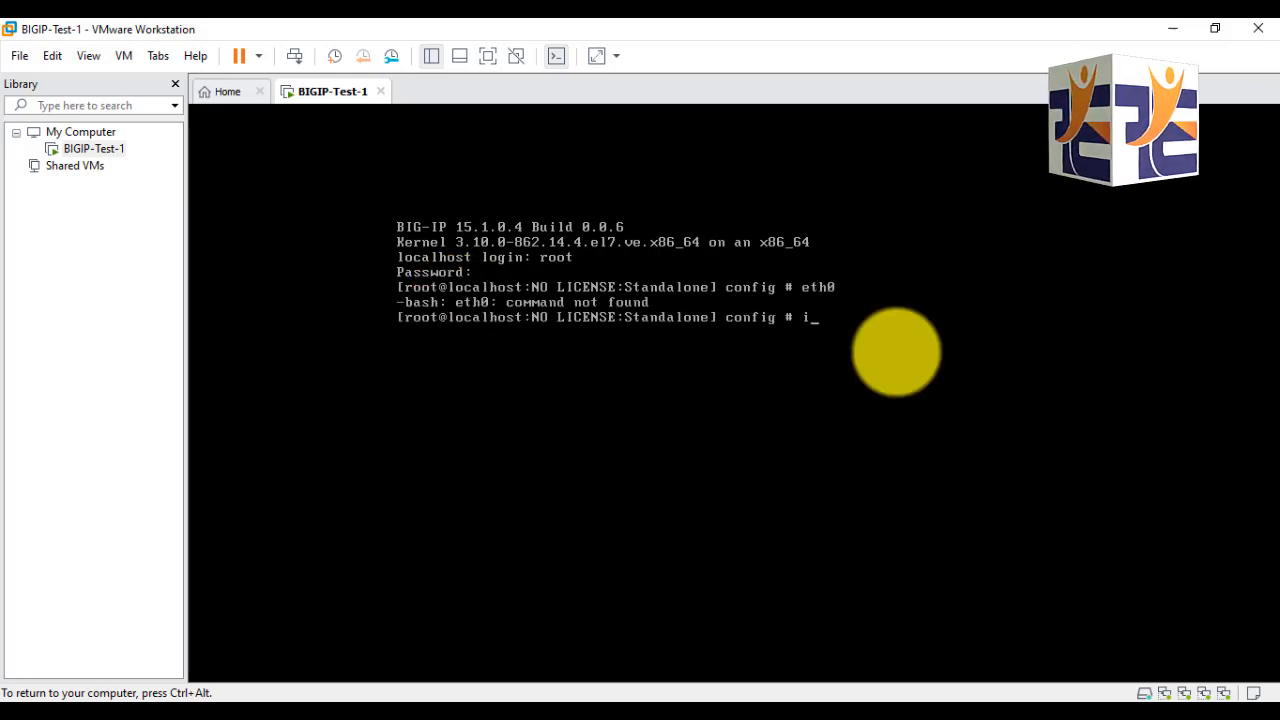
{"action": "type", "text": "pconfig eth0"}
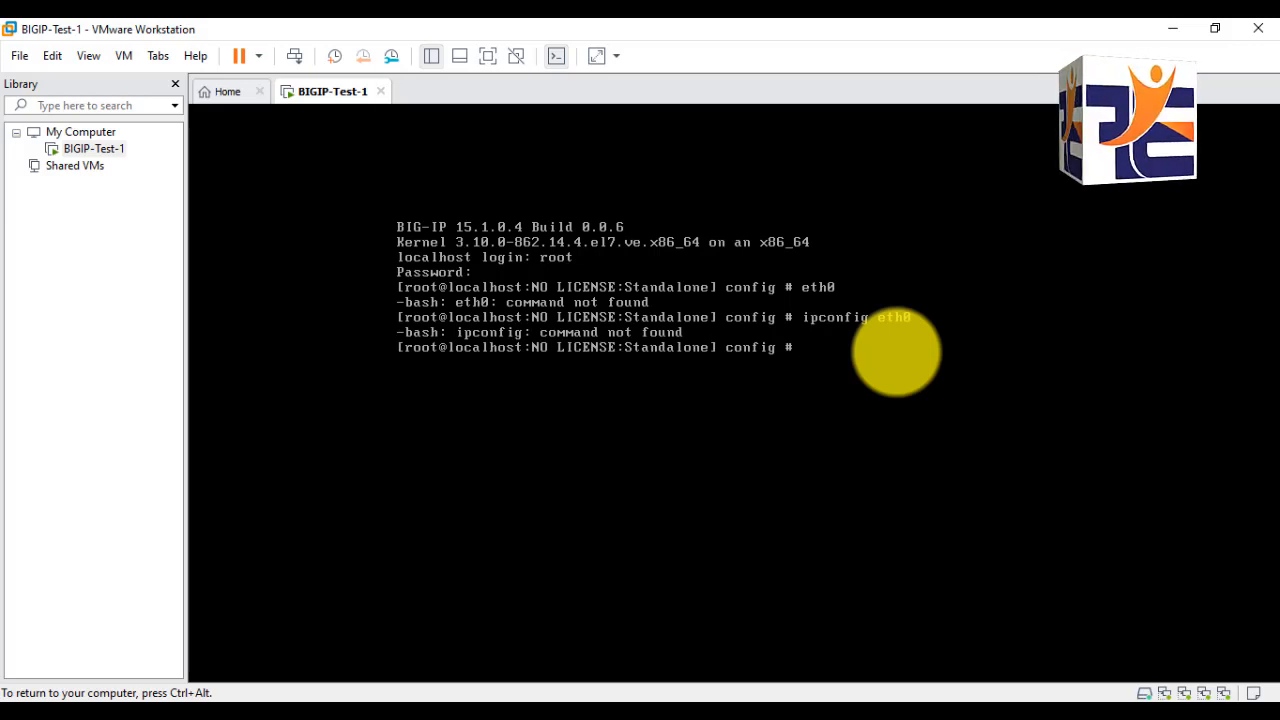
{"action": "type", "text": "ipconfig"}
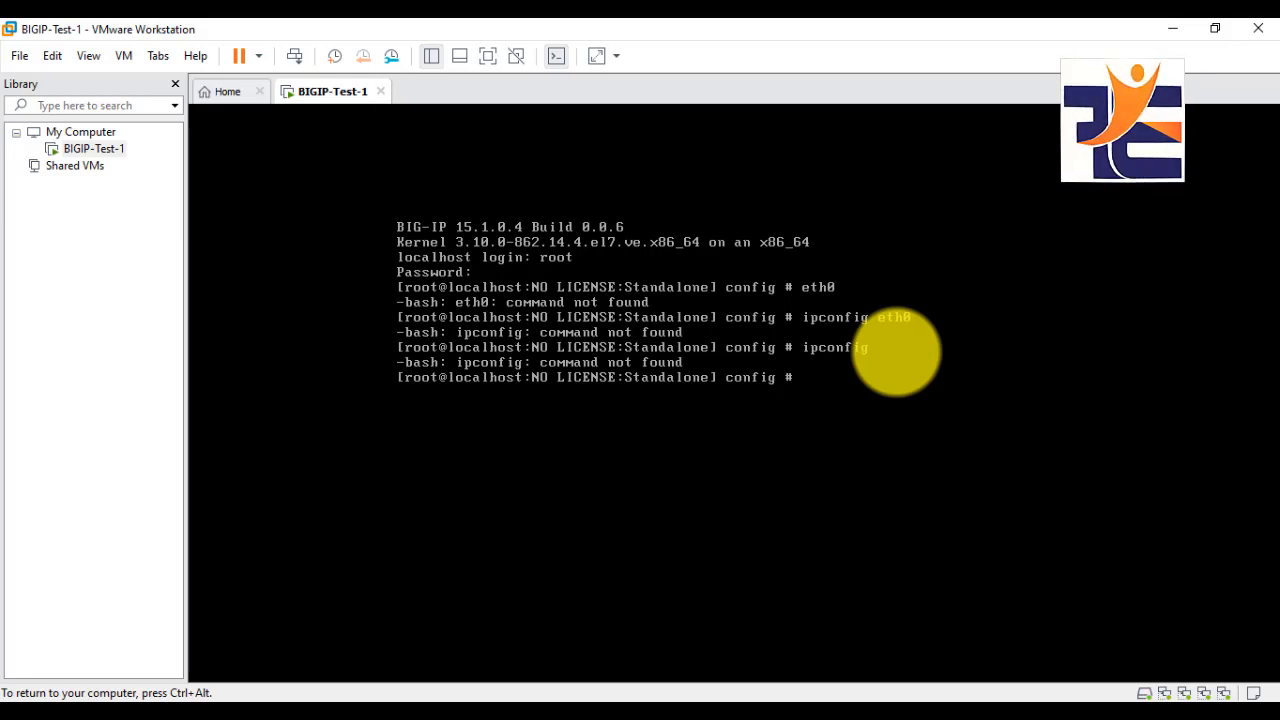
{"action": "type", "text": "conf t"}
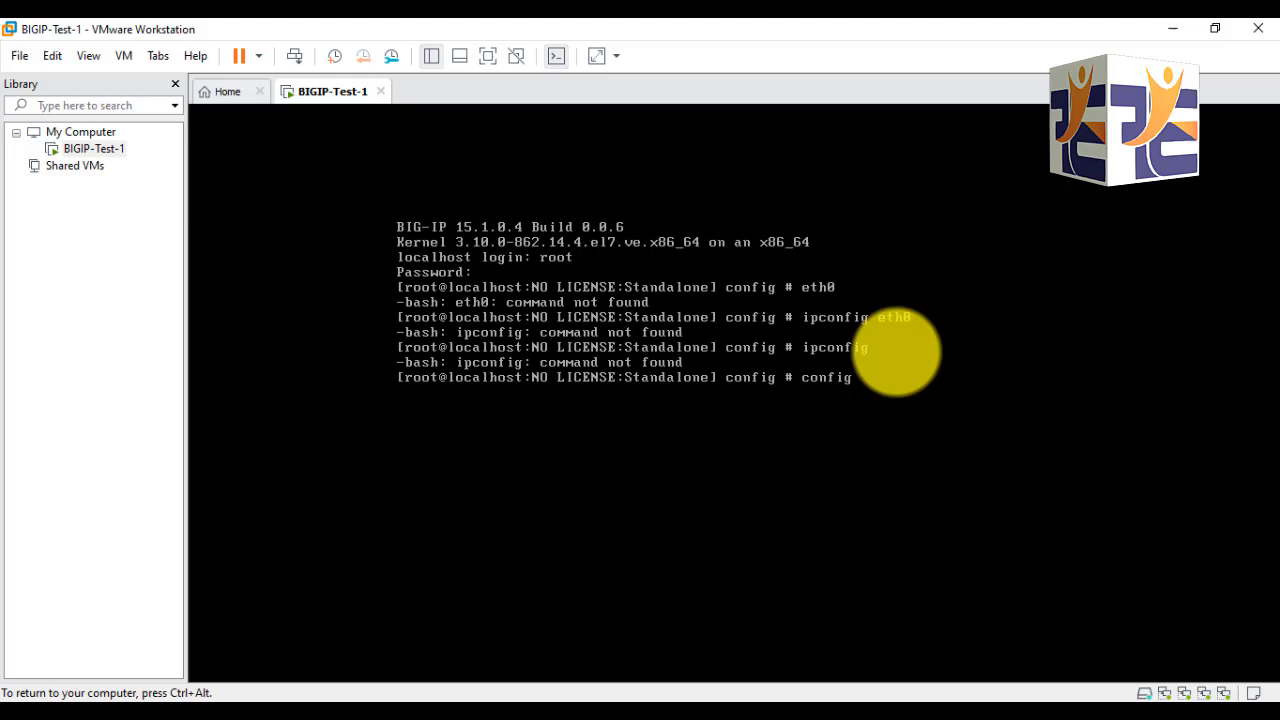
{"action": "type", "text": "eth0"}
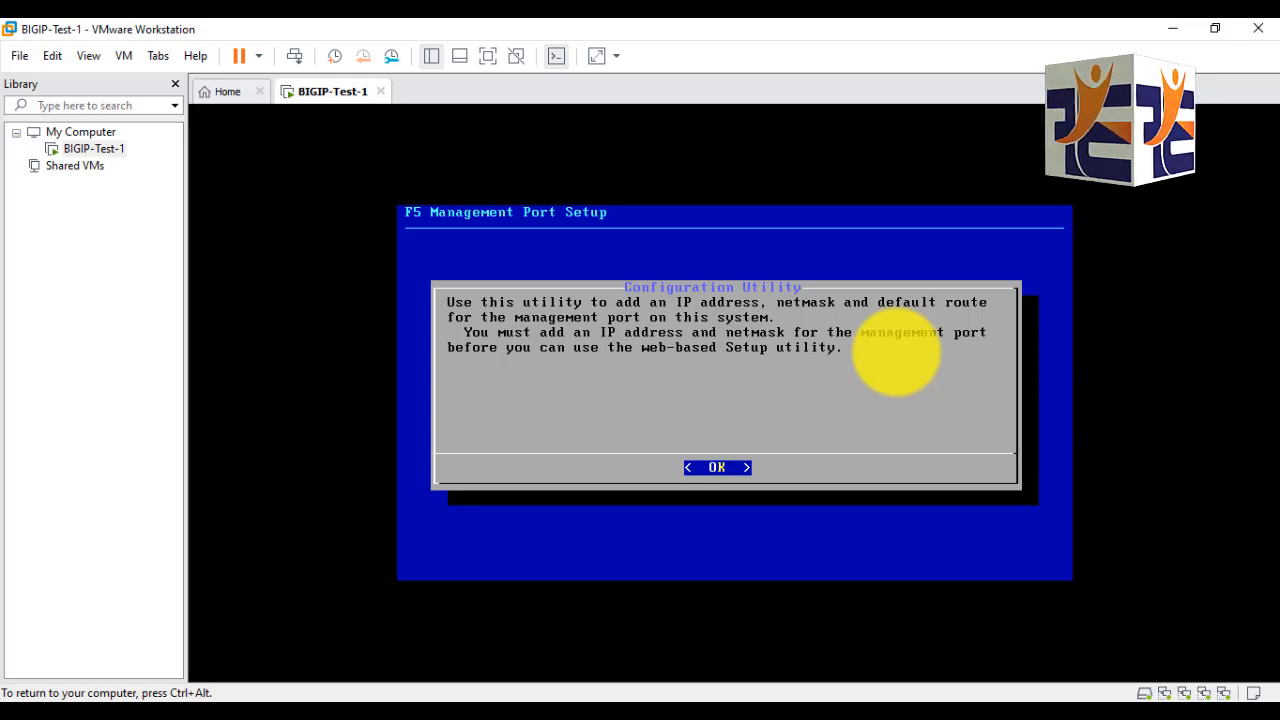
Dismiss the setup intro and enter management IP 10.1.0.150, correcting a typo.
{"action": "left_click", "coordinate": [716, 467]}
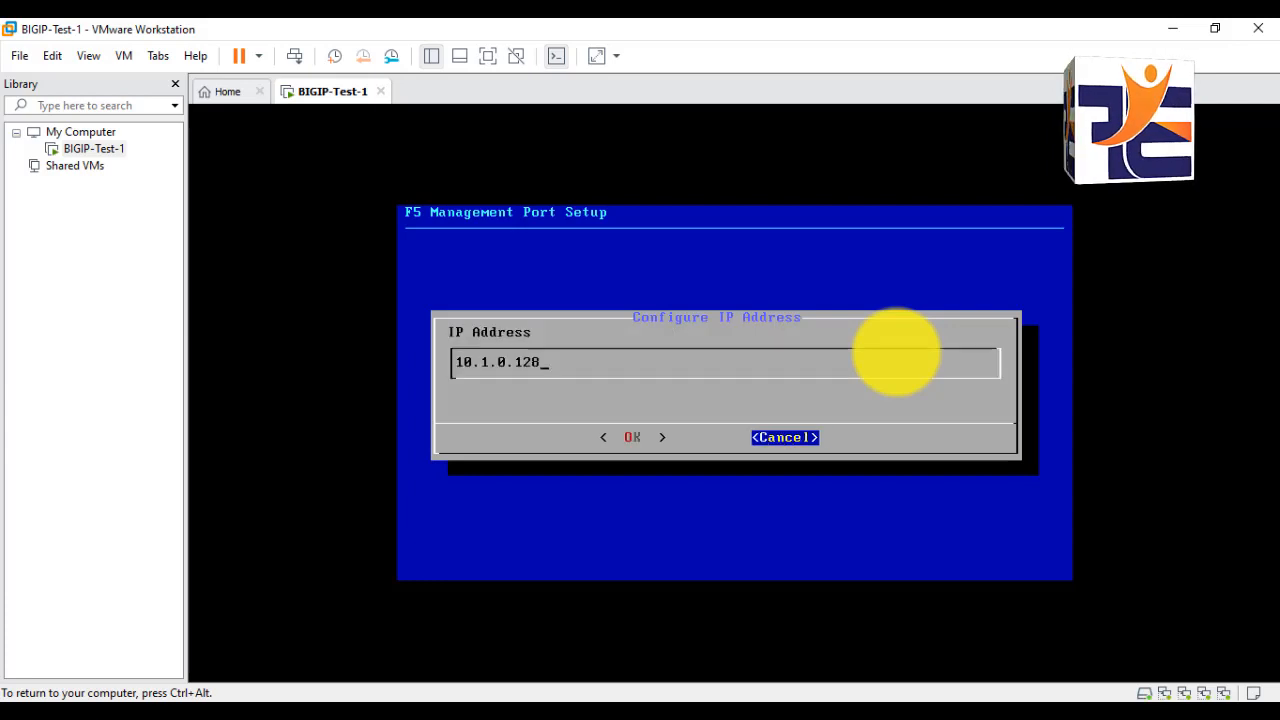
{"action": "key", "text": "Backspace"}
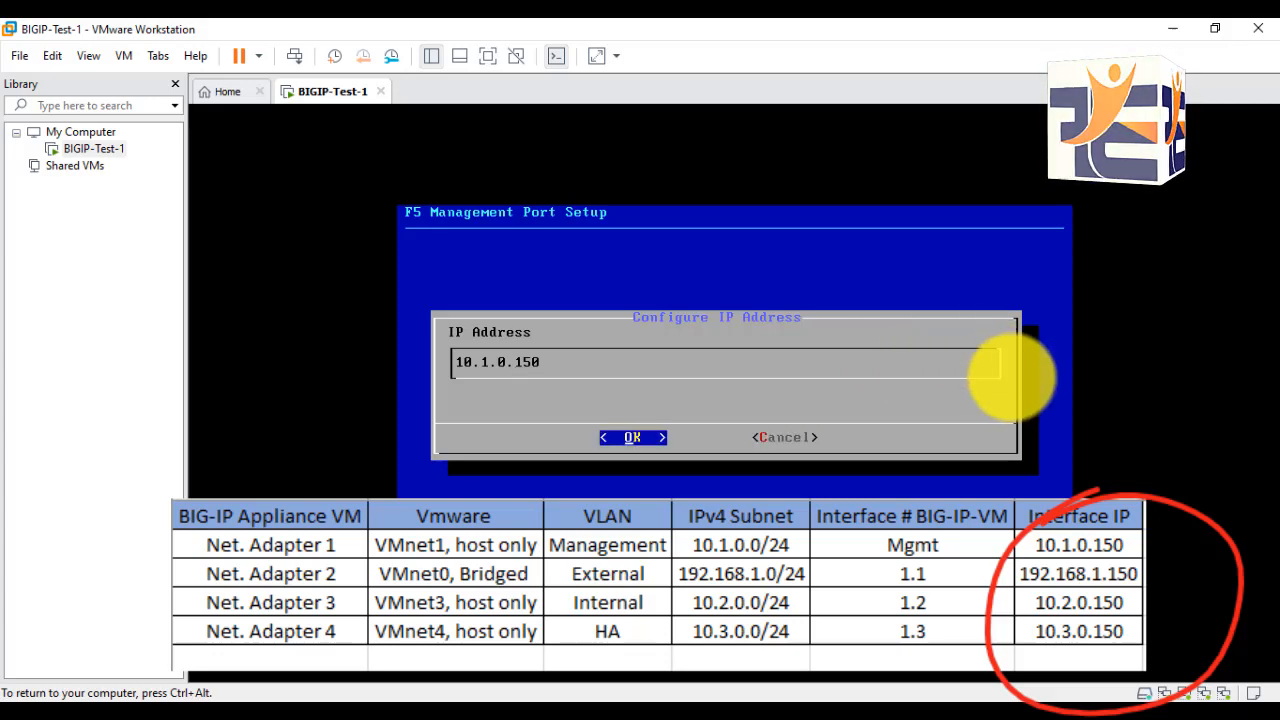
{"action": "left_click", "coordinate": [632, 437]}
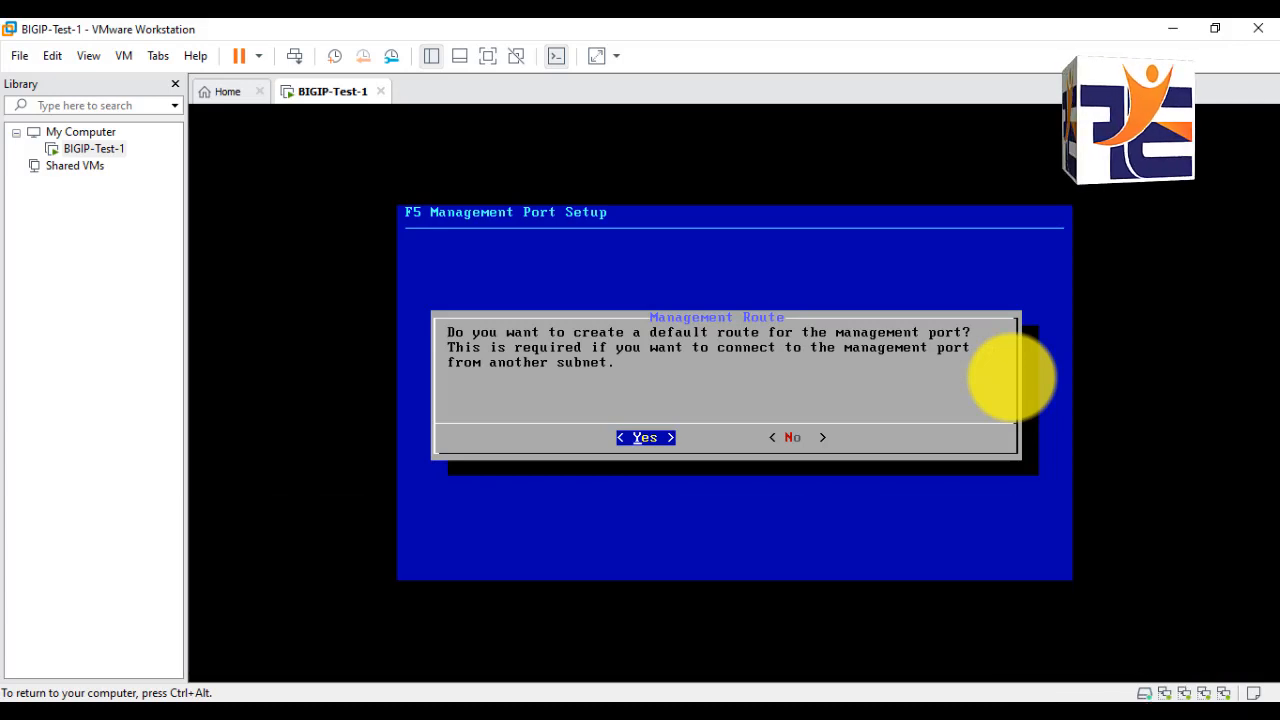
Answer Yes to creating a default management route.
{"action": "left_click", "coordinate": [645, 437]}
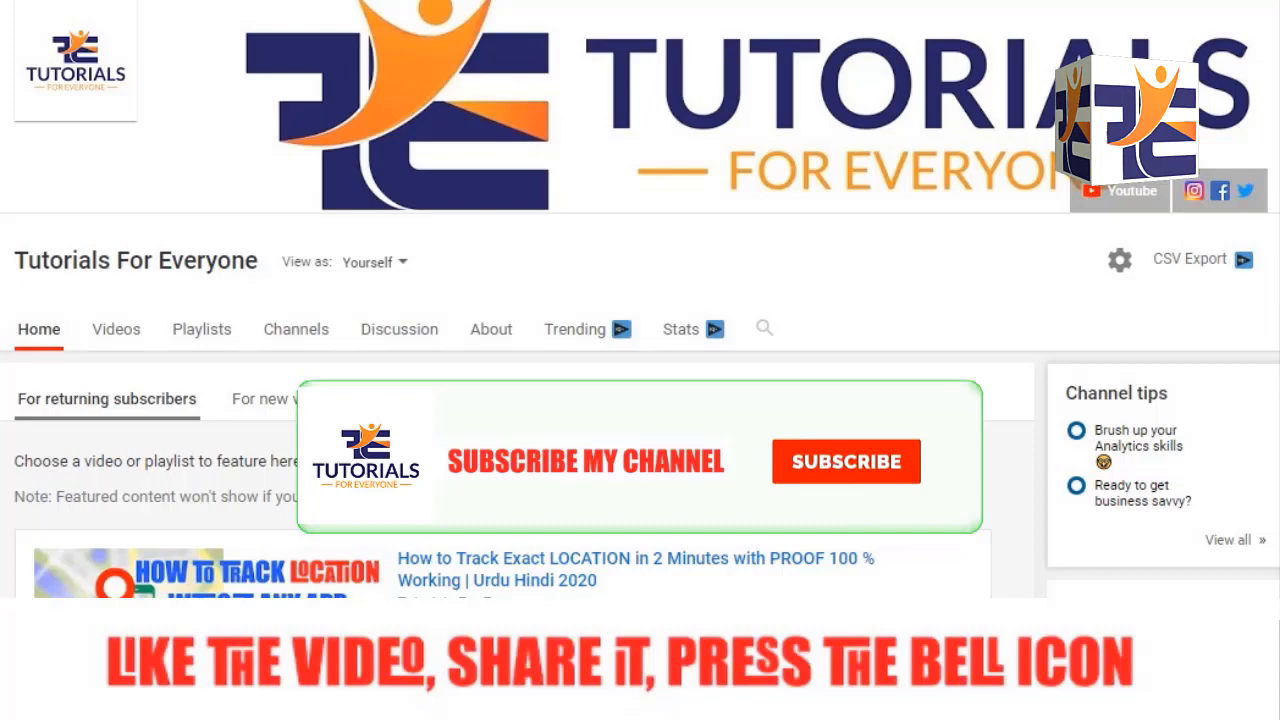
{"action": "left_click", "coordinate": [845, 461]}
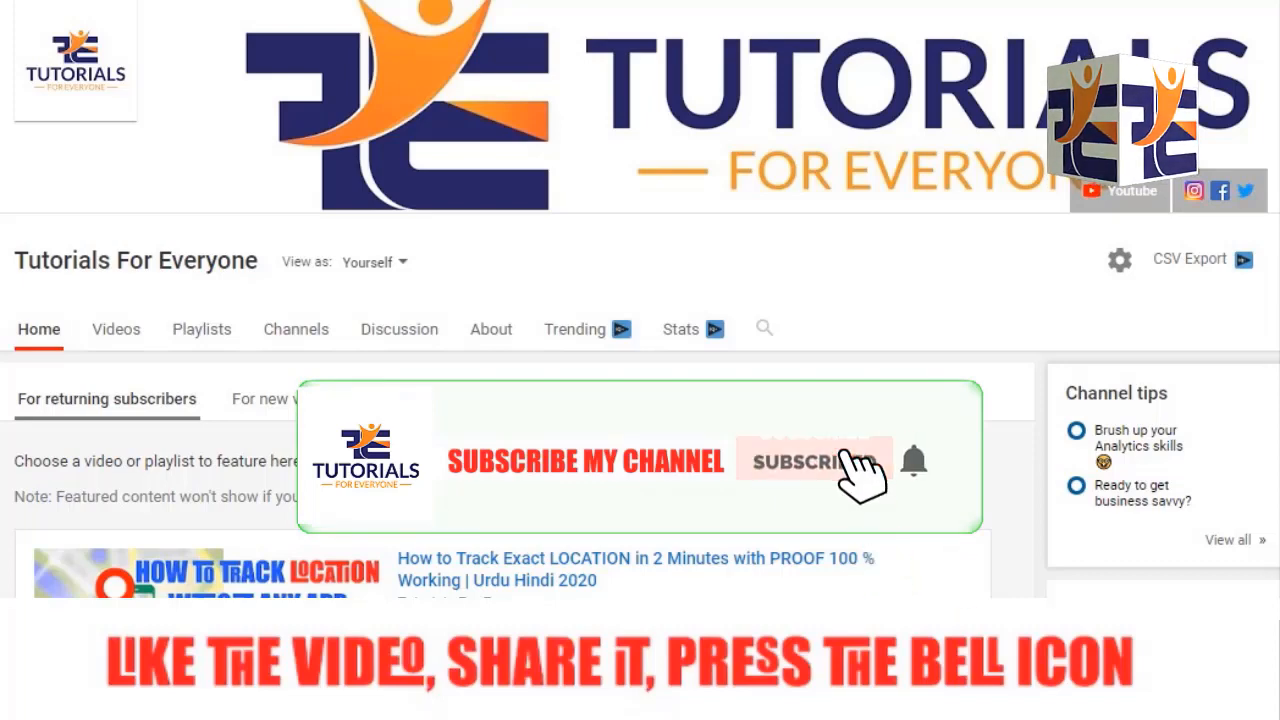
{"action": "left_click", "coordinate": [810, 461]}
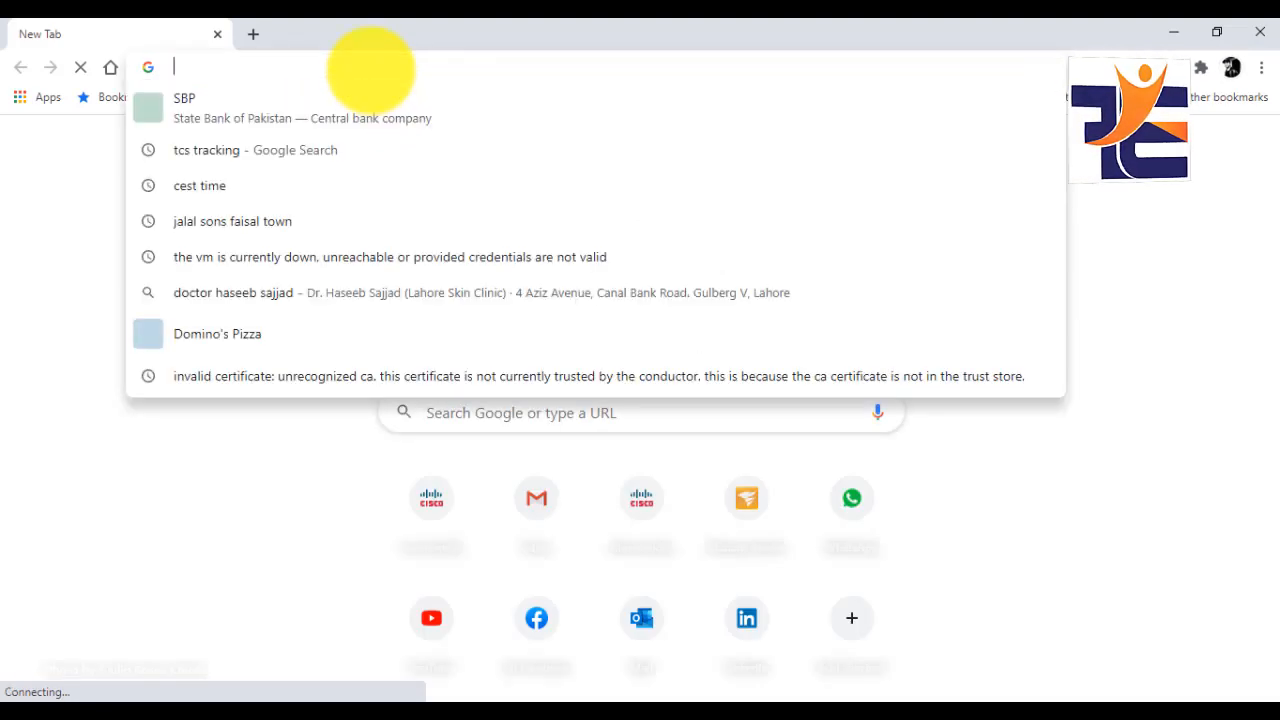
{"action": "type", "text": "https://10.1."}
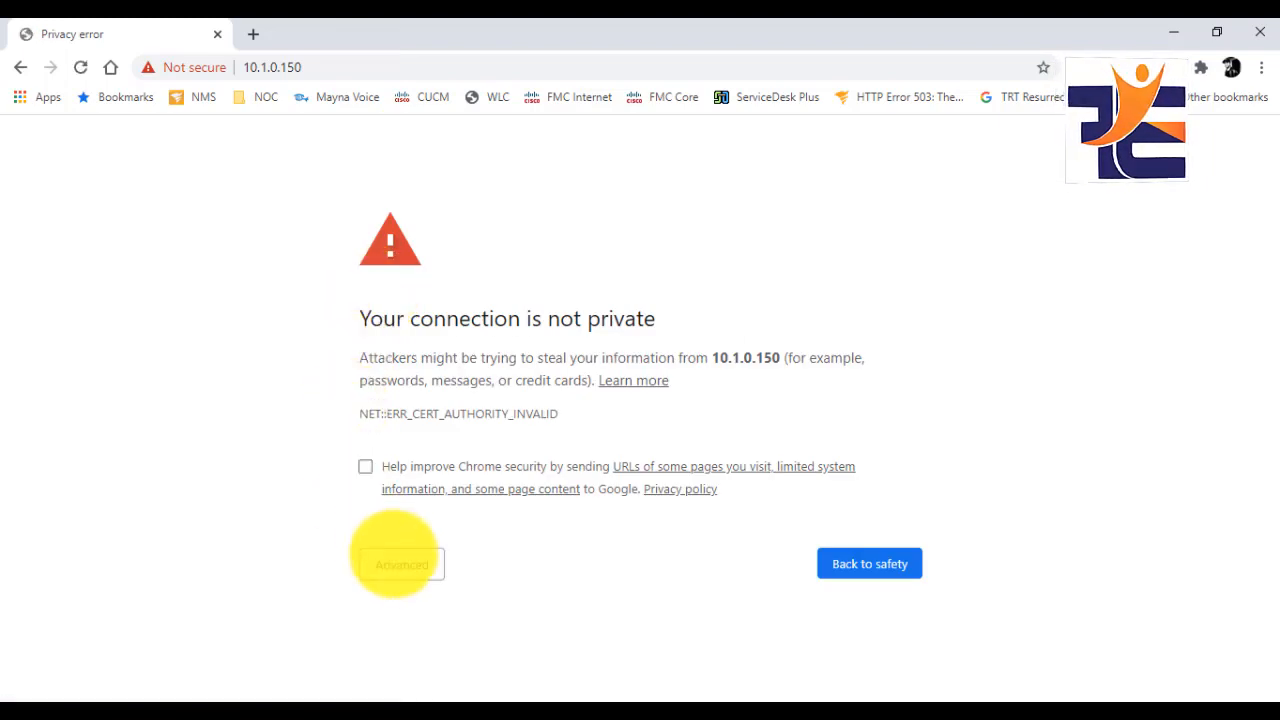
Expand Advanced and proceed to 10.1.0.150 despite the certificate warning.
{"action": "left_click", "coordinate": [401, 564]}
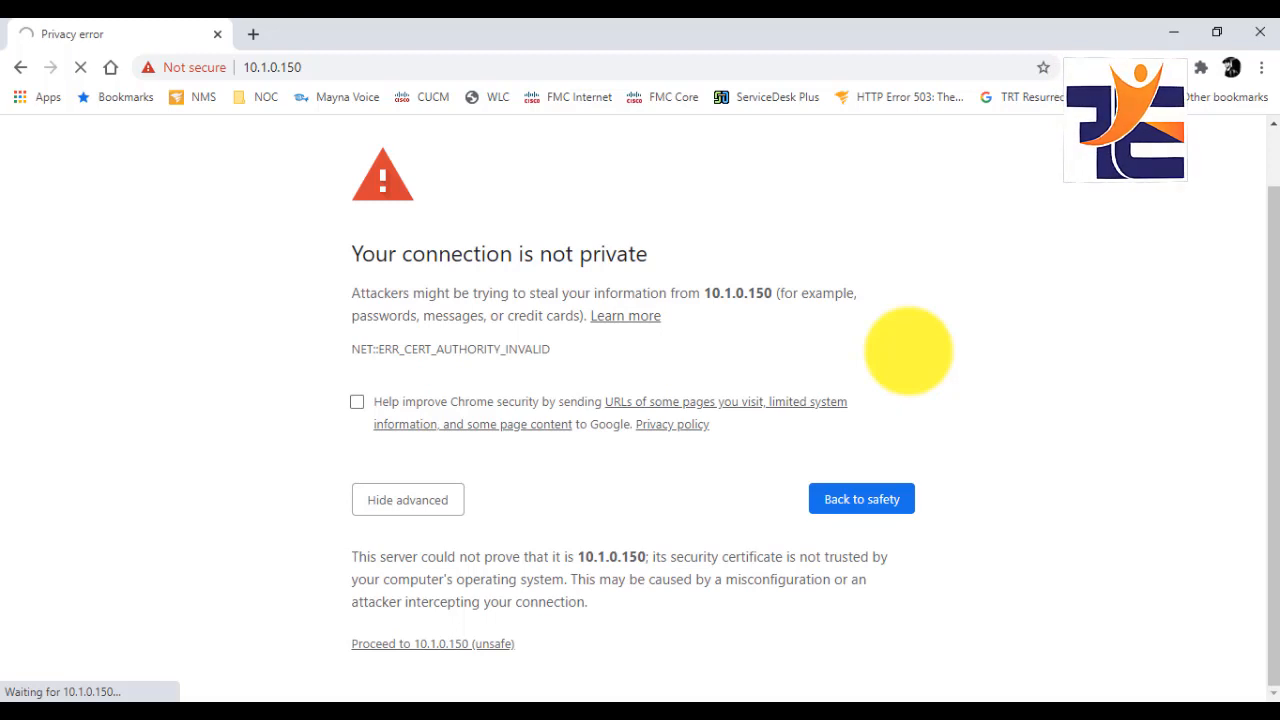
{"action": "left_click", "coordinate": [410, 643]}
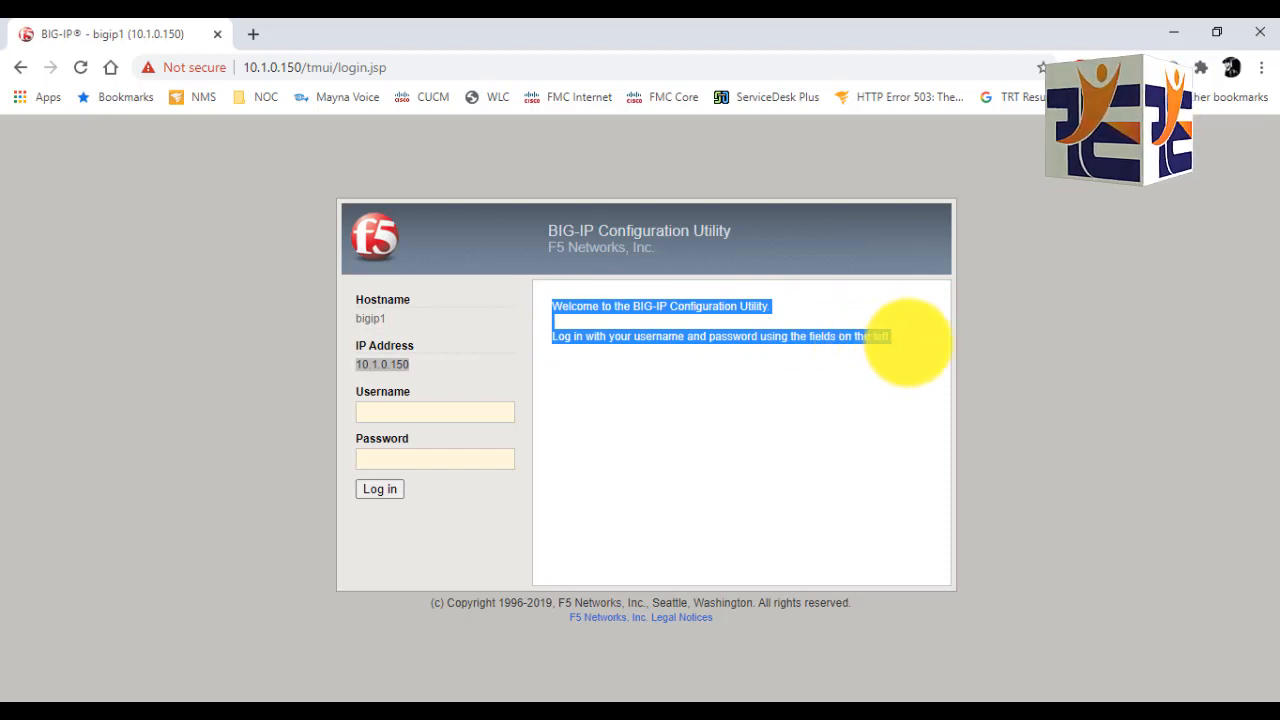
Submit admin credentials on the BIG-IP Configuration Utility login page.
{"action": "left_click", "coordinate": [435, 411]}
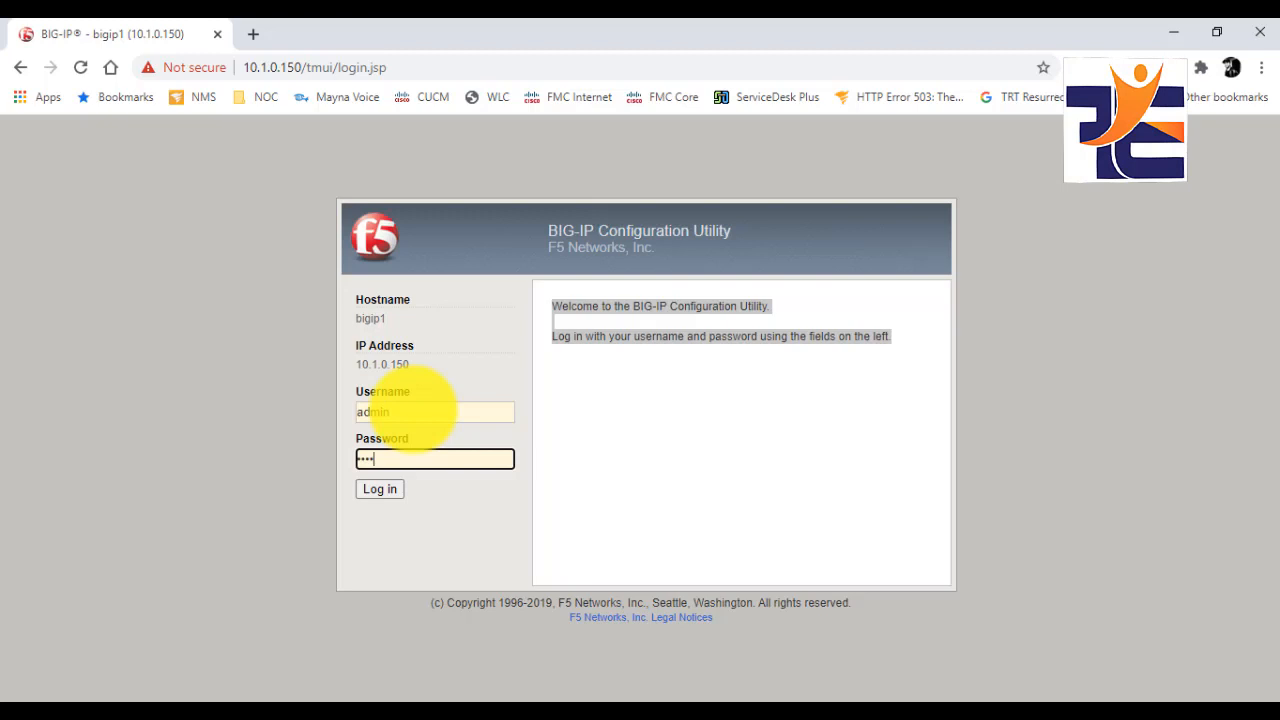
{"action": "left_click", "coordinate": [379, 489]}
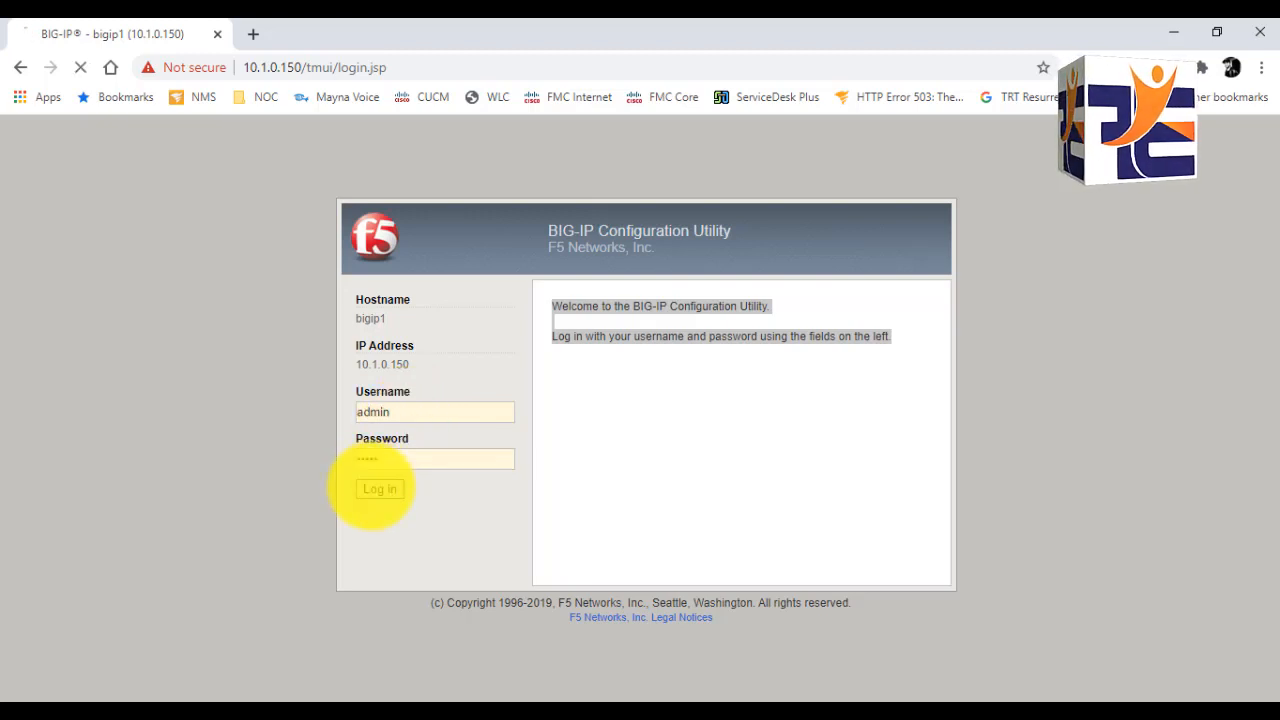
{"action": "left_click", "coordinate": [380, 489]}
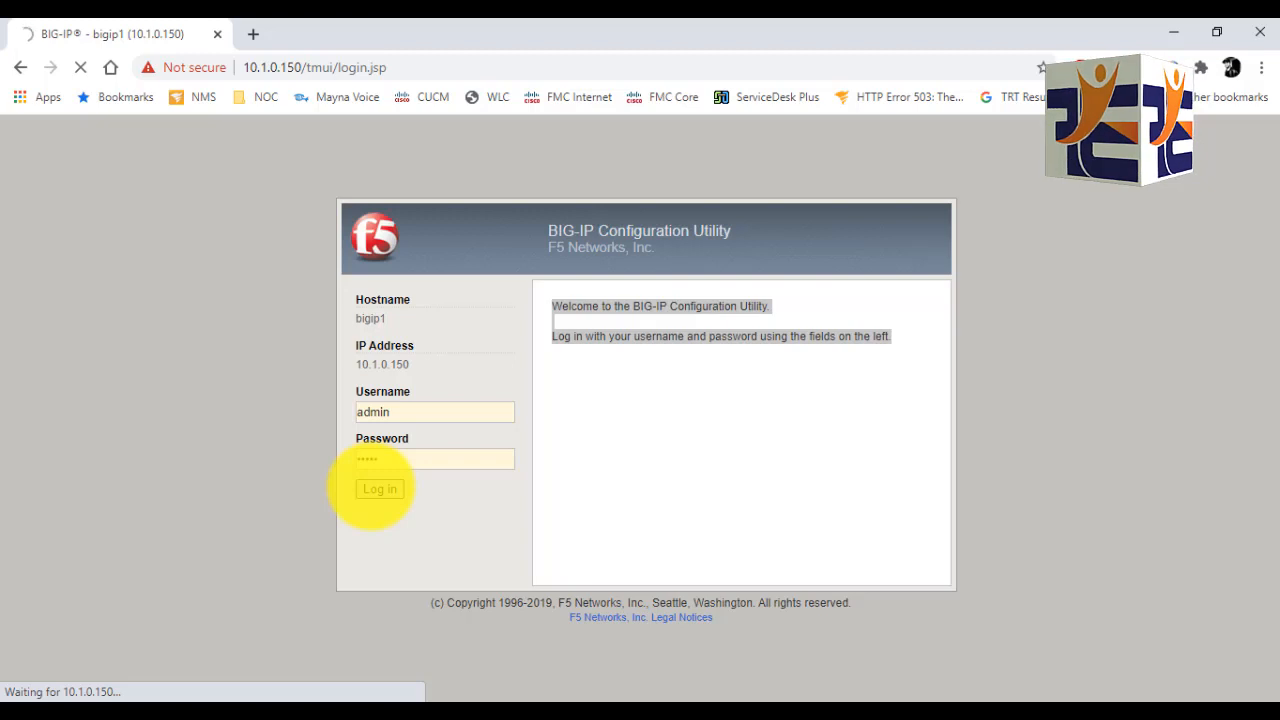
{"action": "left_click", "coordinate": [379, 489]}
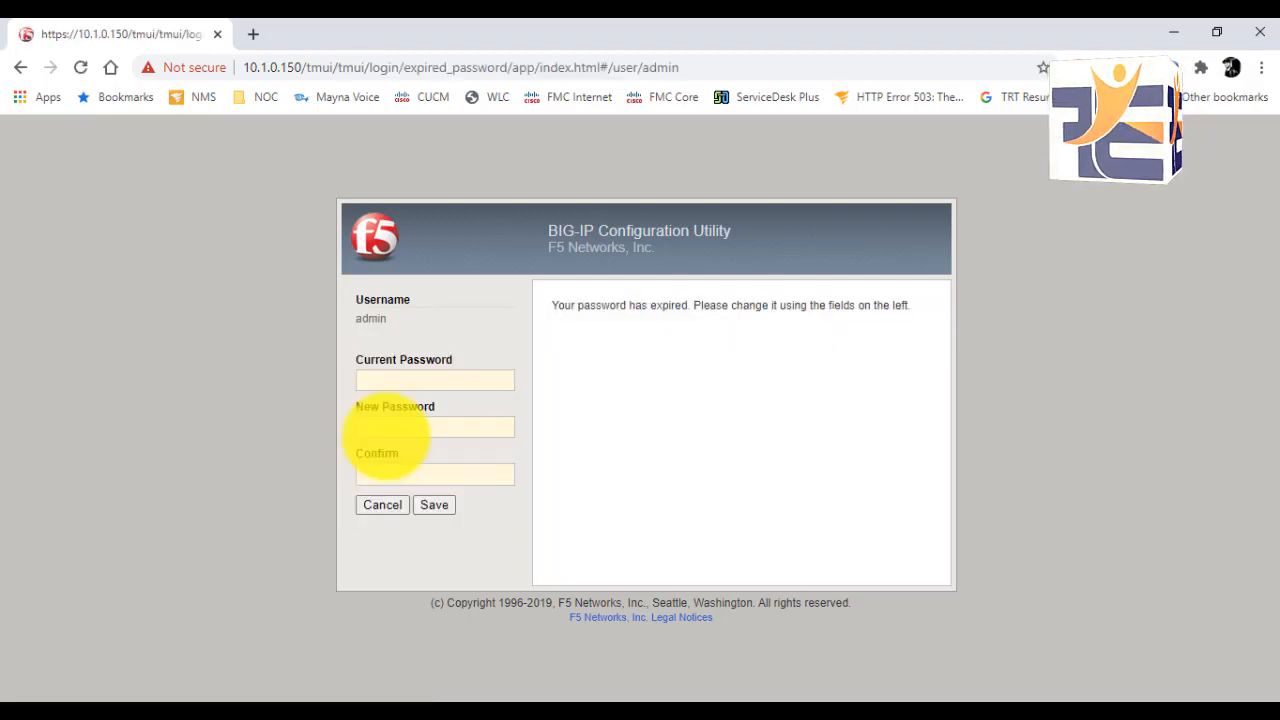
{"action": "left_click", "coordinate": [434, 380]}
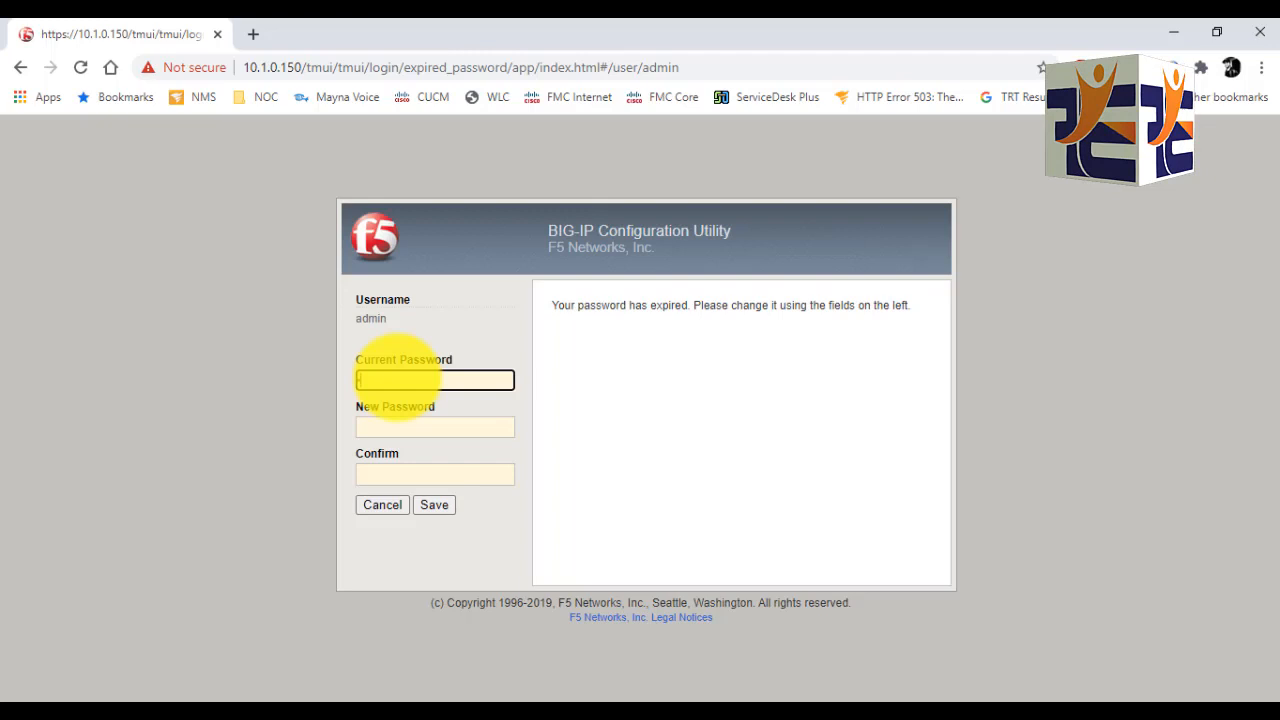
{"action": "type", "text": "password"}
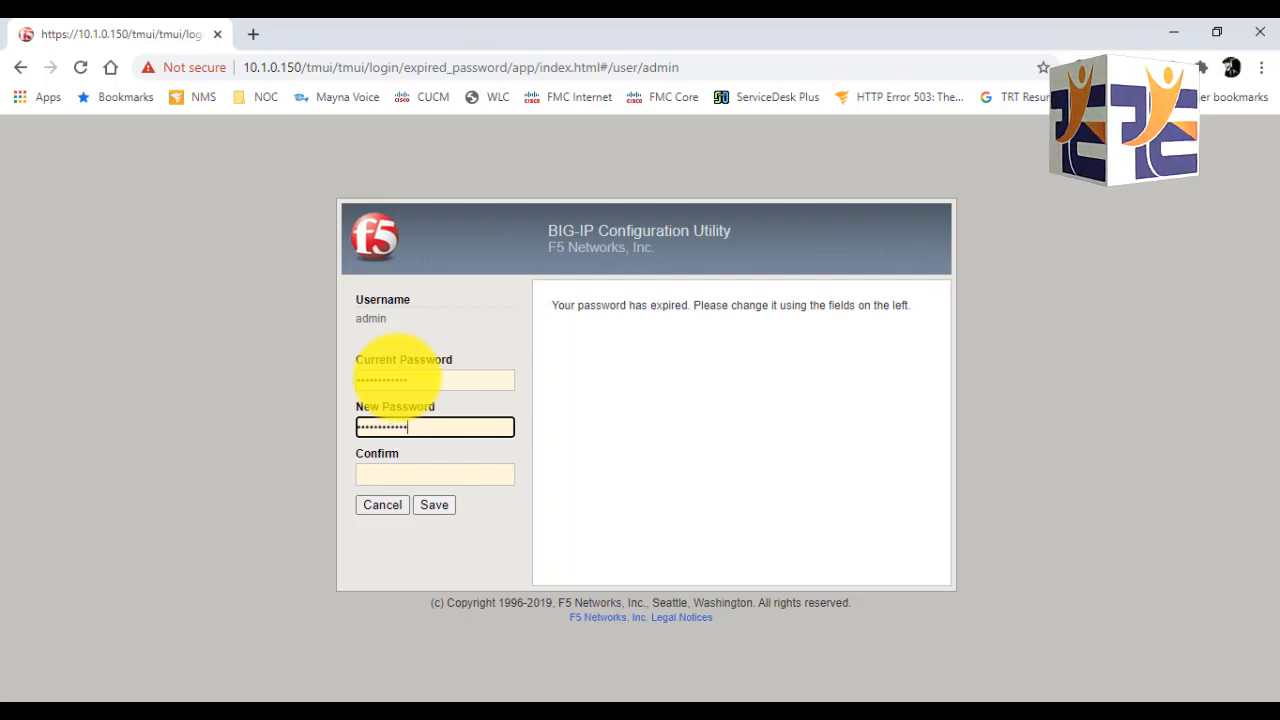
{"action": "type", "text": "••••••"}
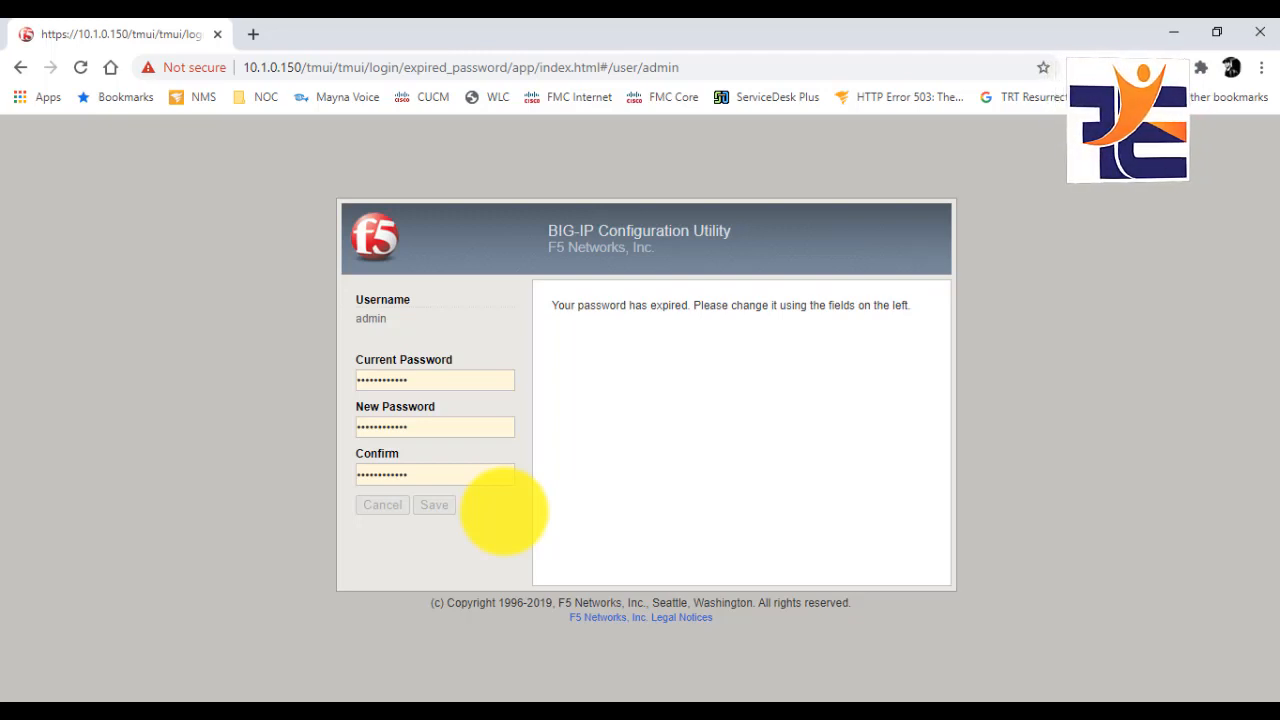
{"action": "left_click", "coordinate": [434, 504]}
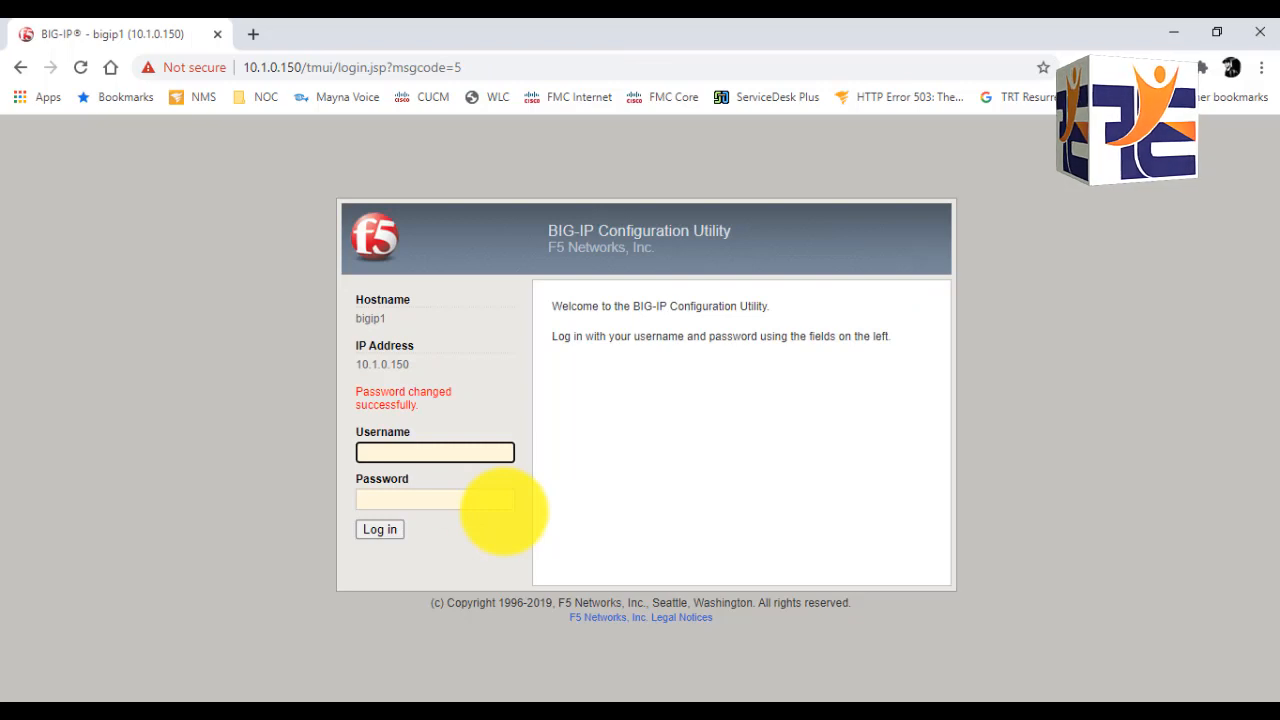
Log in as admin using the new password.
{"action": "type", "text": "admin"}
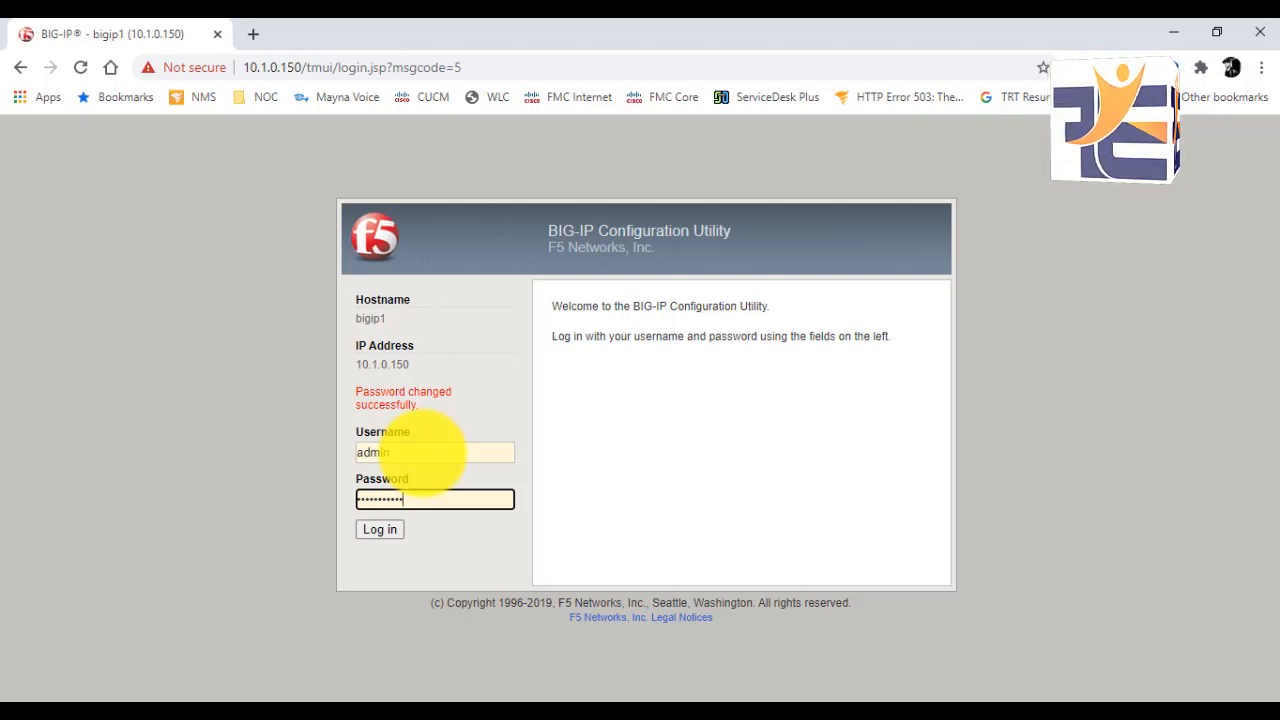
{"action": "left_click", "coordinate": [379, 529]}
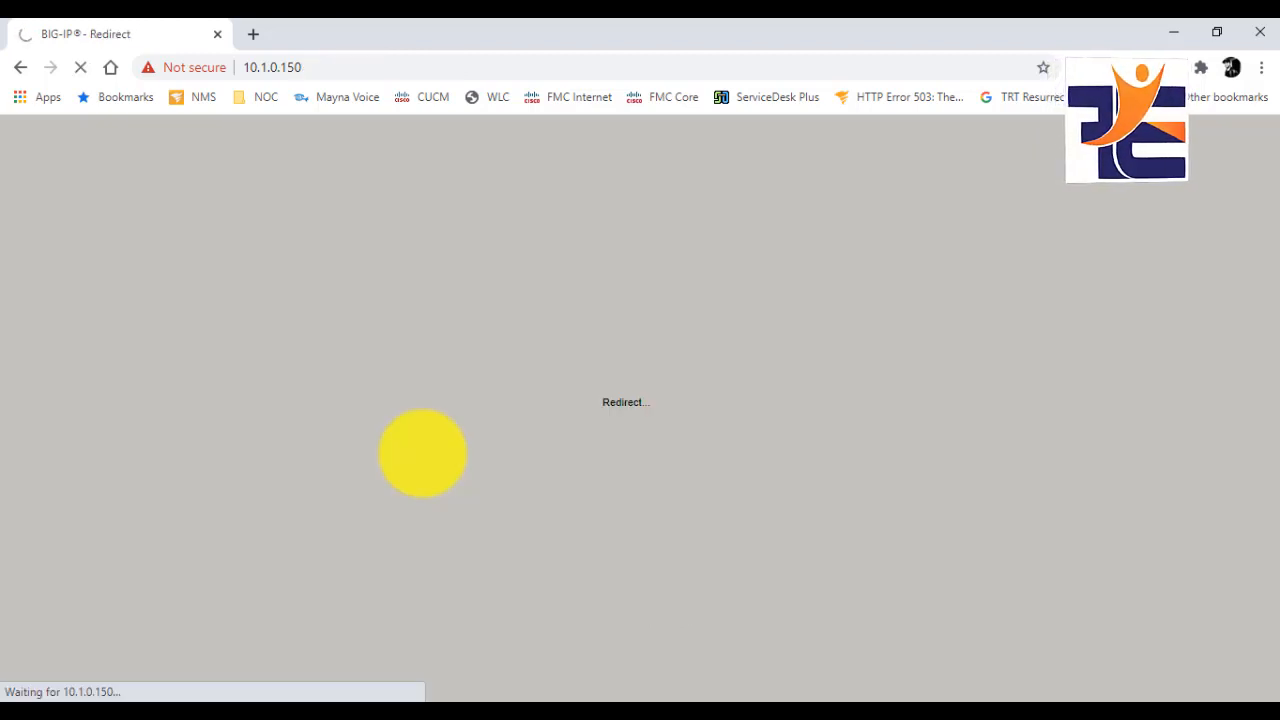